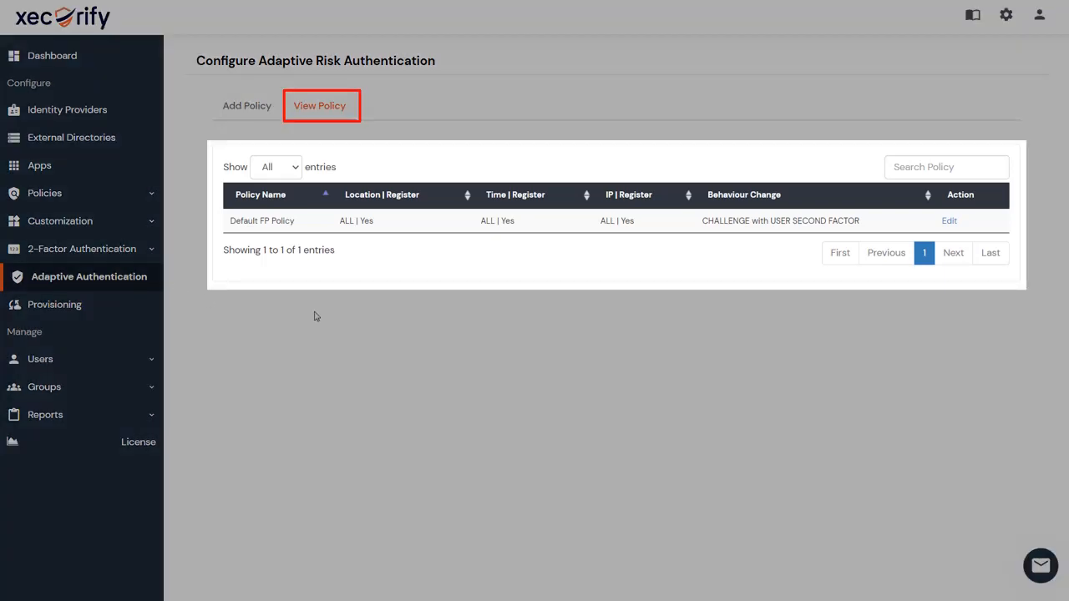
Open the Add Policy form and scroll through its empty restriction sections
left_click(247, 106)
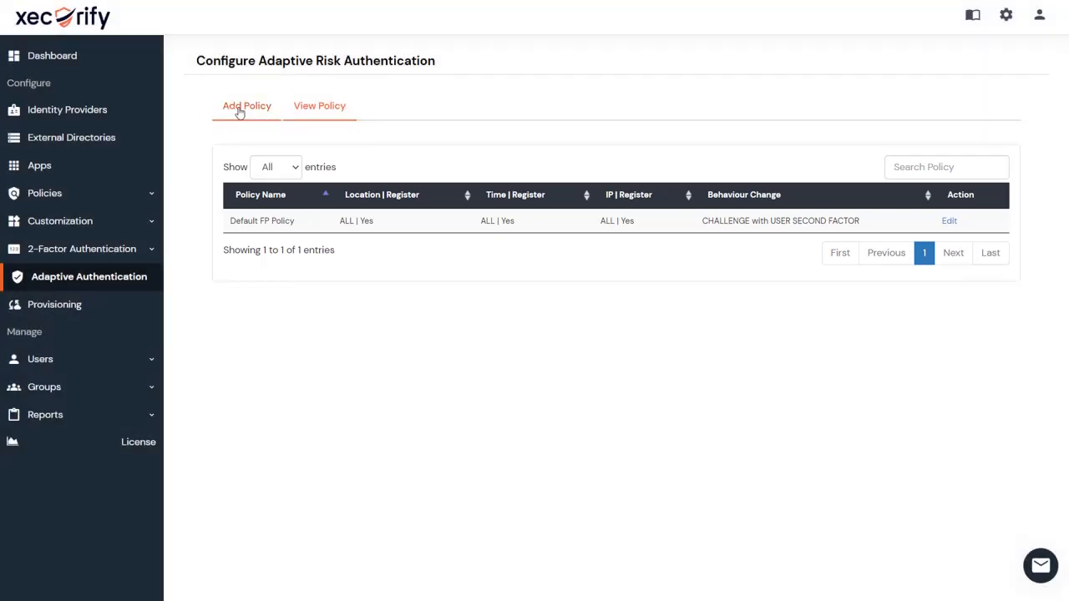
left_click(247, 105)
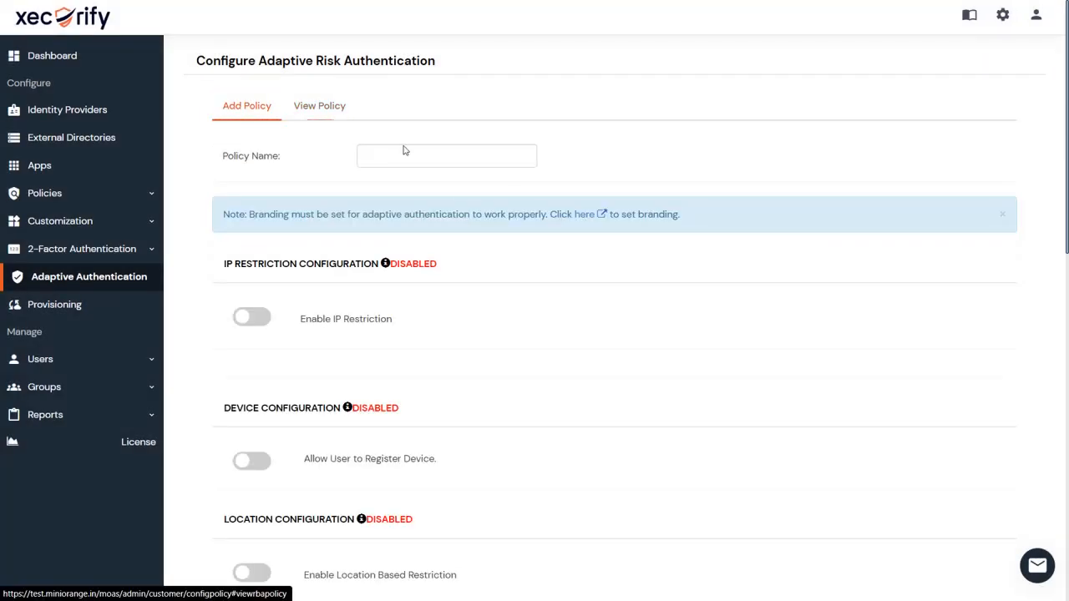
scroll("down", 3)
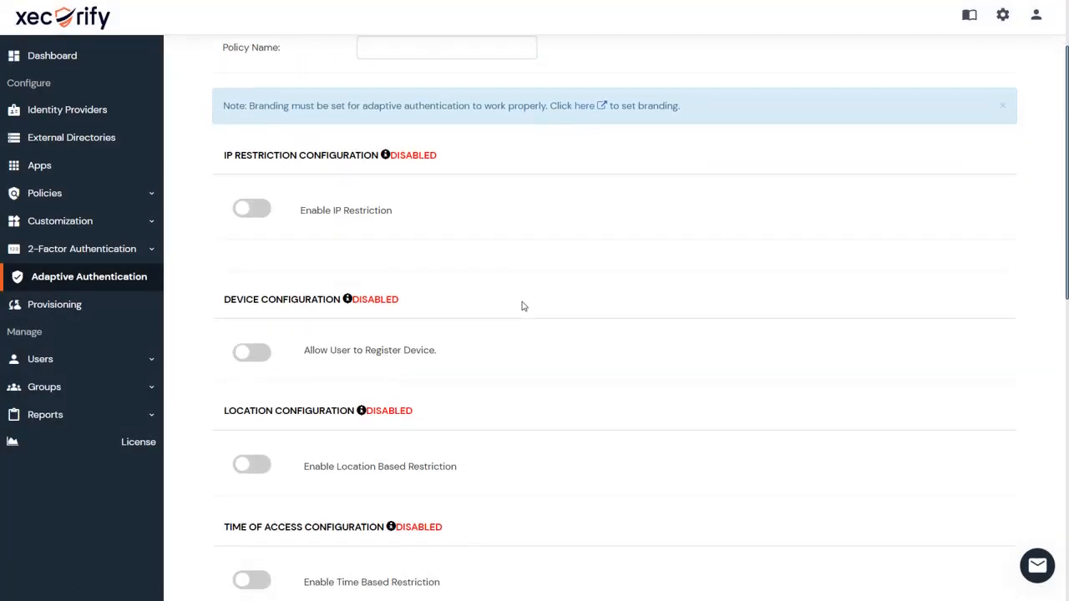
scroll("down", 3)
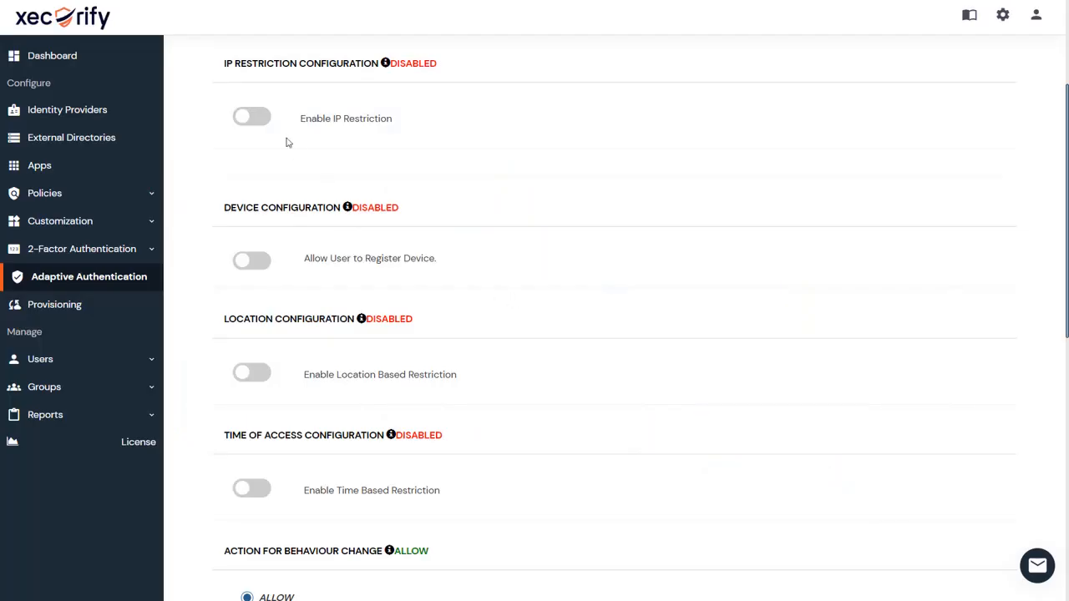
Switch on Enable IP Restriction, revealing Allow/Challenge/Deny and an empty IPv4 row
left_click(251, 116)
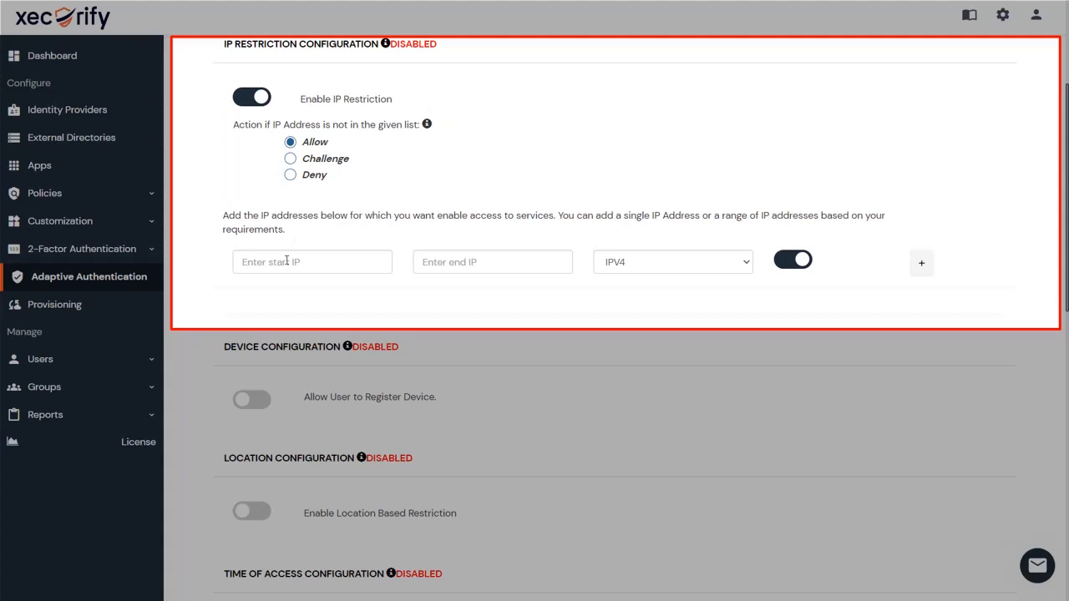
mouse_move(470, 262)
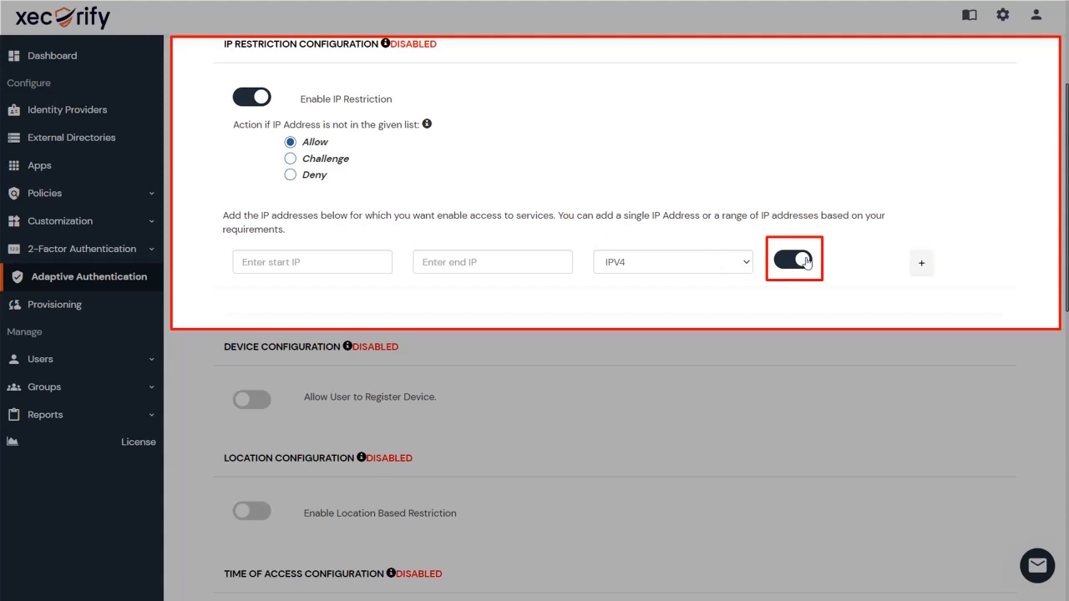
mouse_move(865, 262)
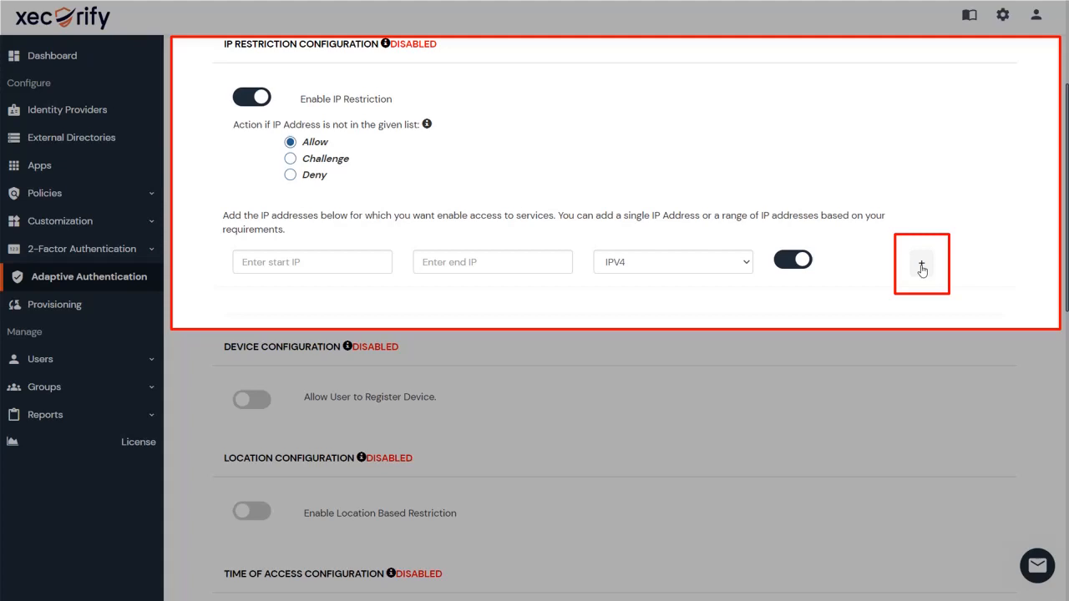
scroll("down", 3)
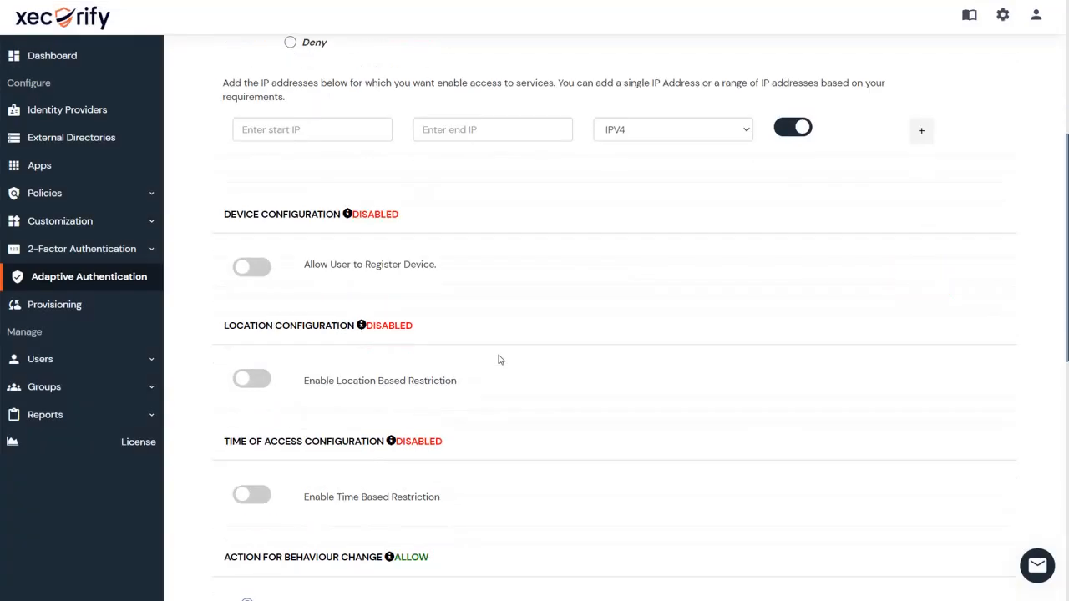
Enable Allow User to Register Device, exposing the device limit and Challenge/Deny options
scroll("down", 3)
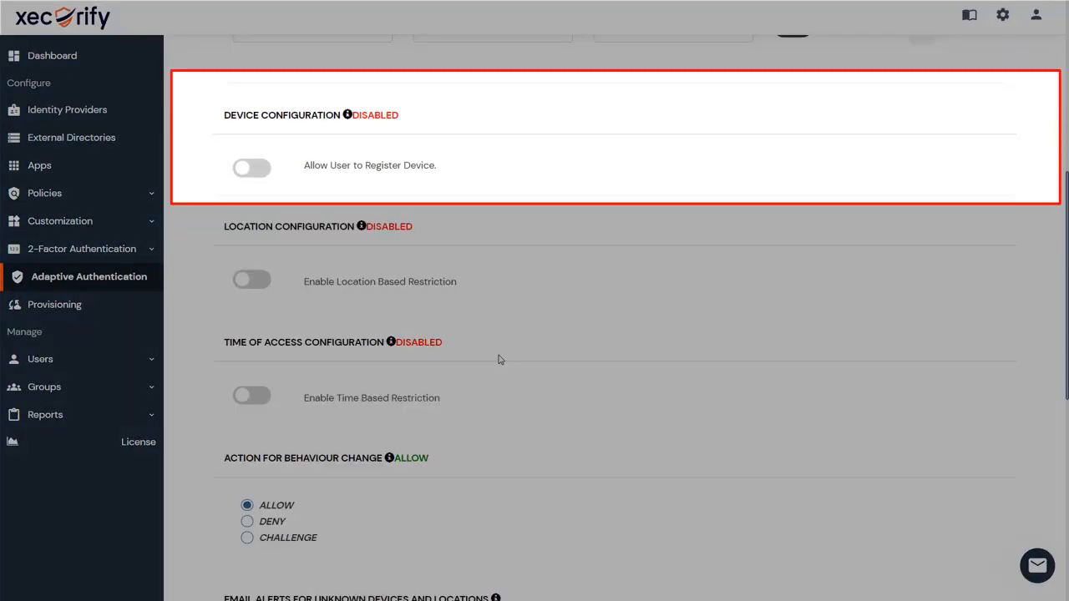
scroll("up", 3)
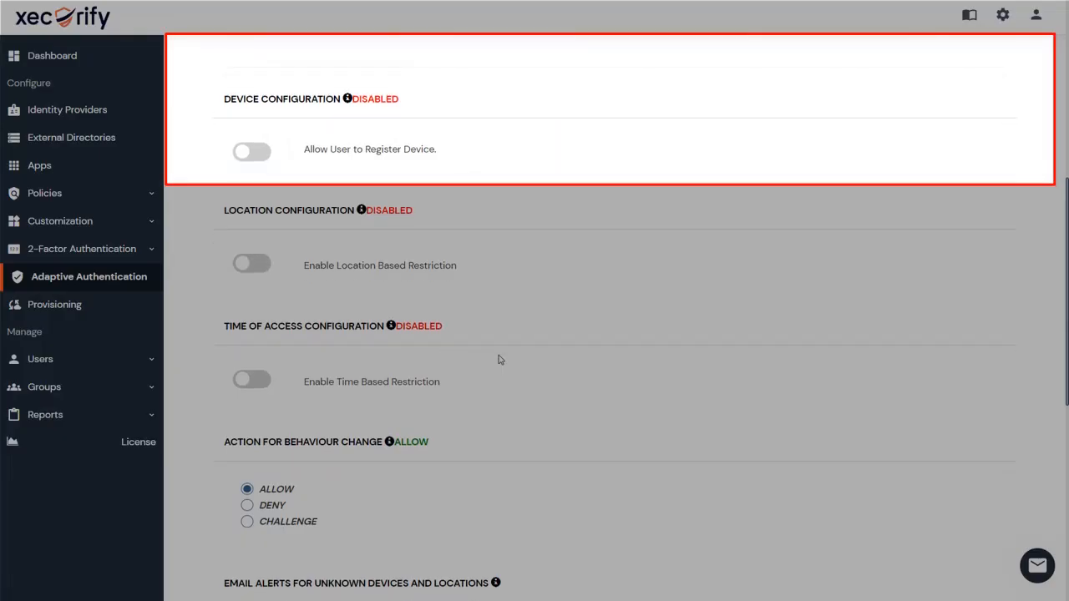
left_click(252, 151)
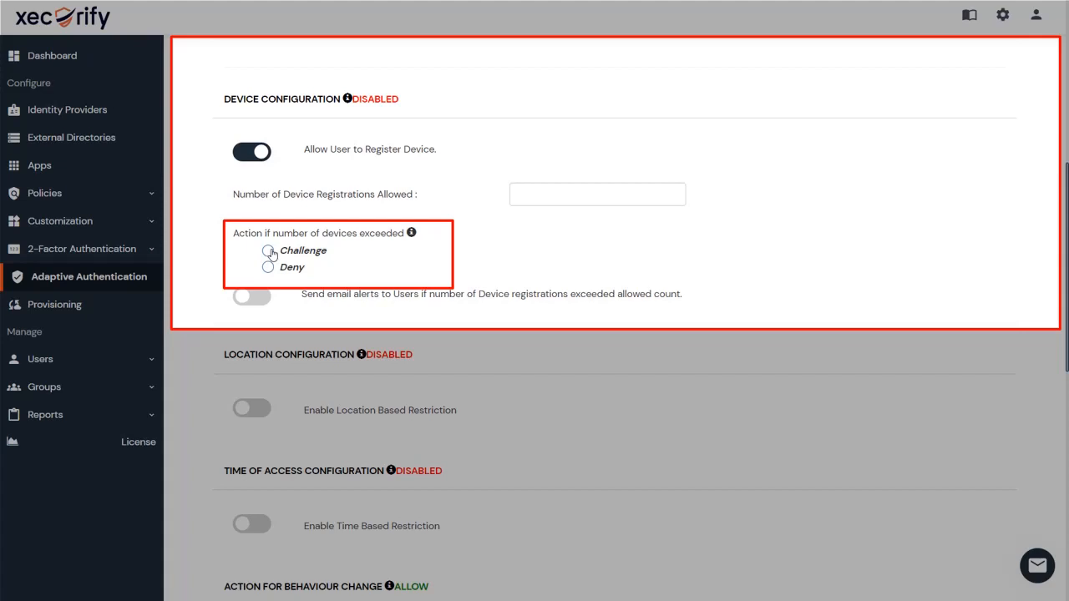
mouse_move(269, 272)
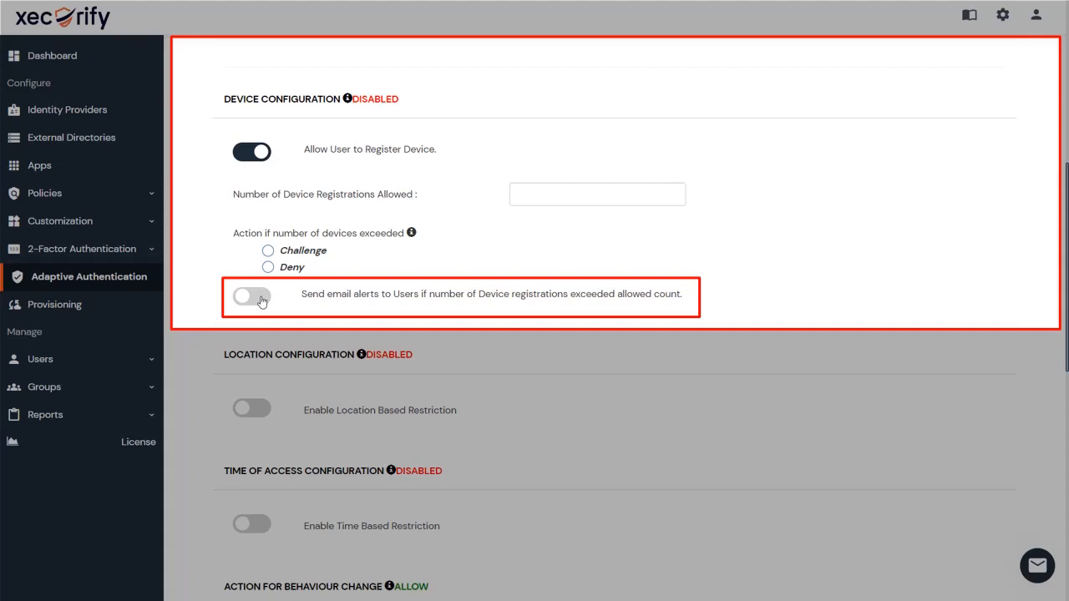
scroll("down", 3)
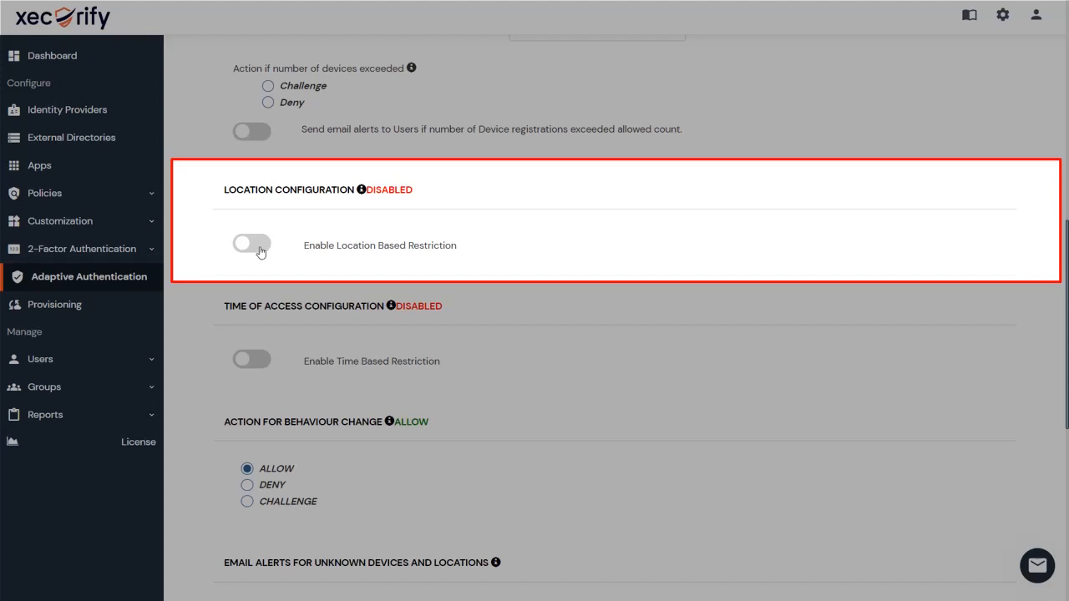
Switch on Location Based Restriction and focus the empty Enter City field
left_click(252, 244)
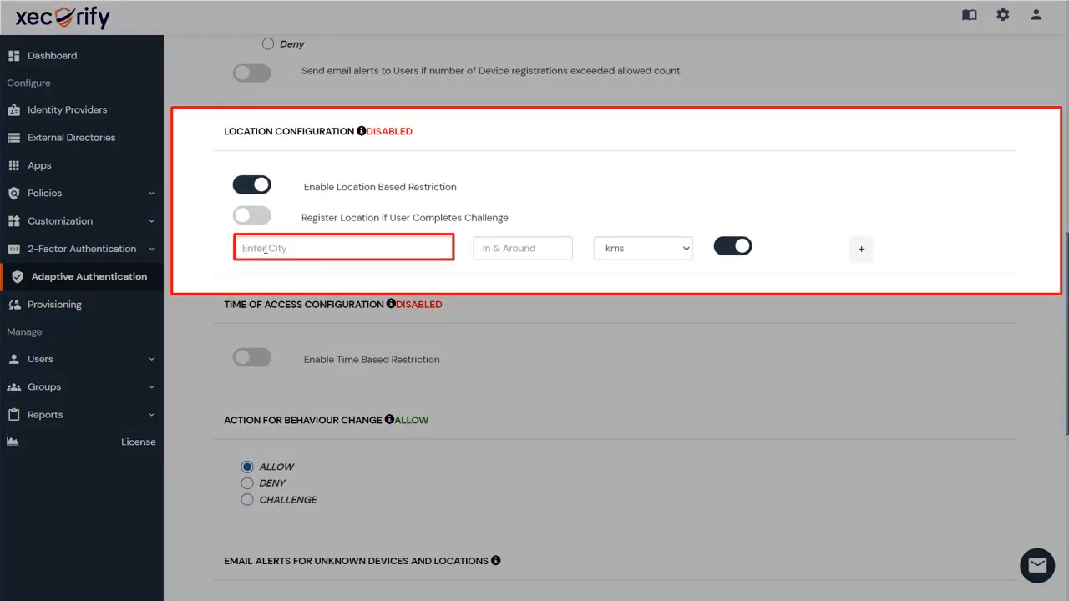
left_click(522, 247)
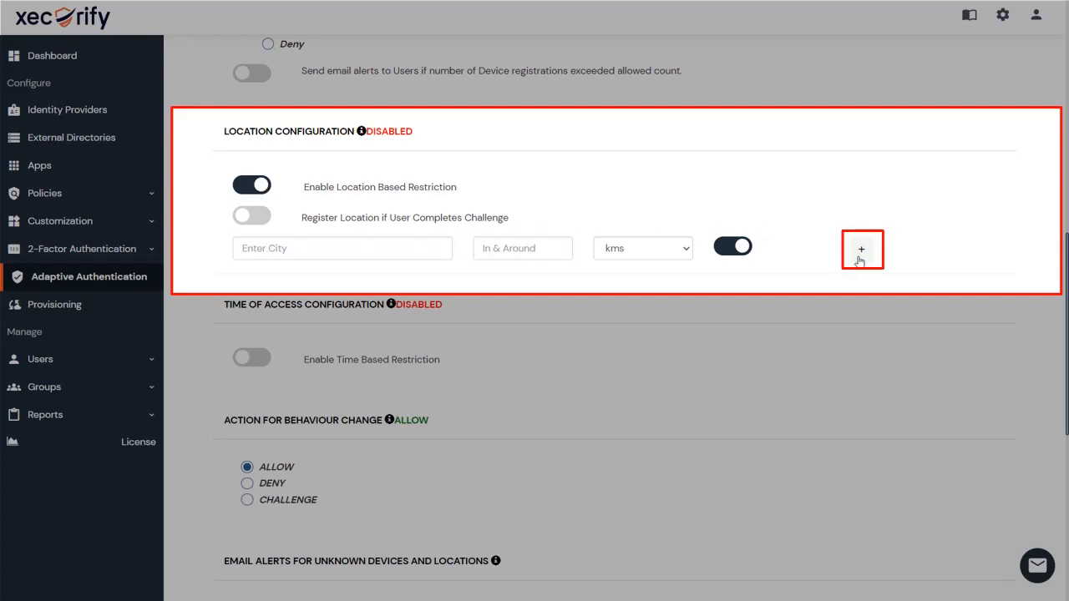
scroll("down", 3)
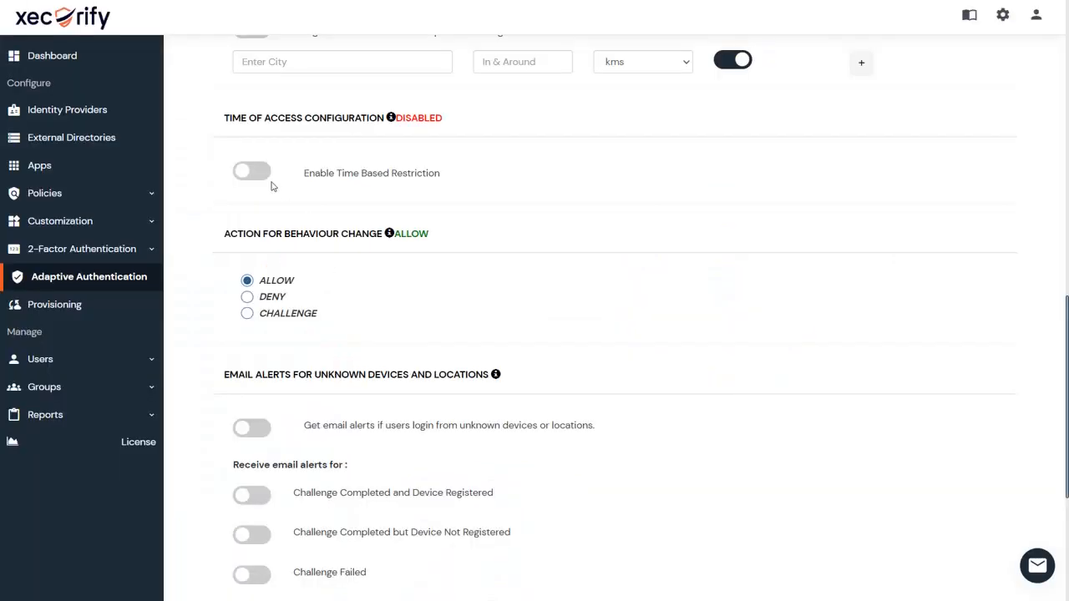
Enable Time Based Restriction, focus the fraud-check minutes field, and open End Time choices
left_click(251, 173)
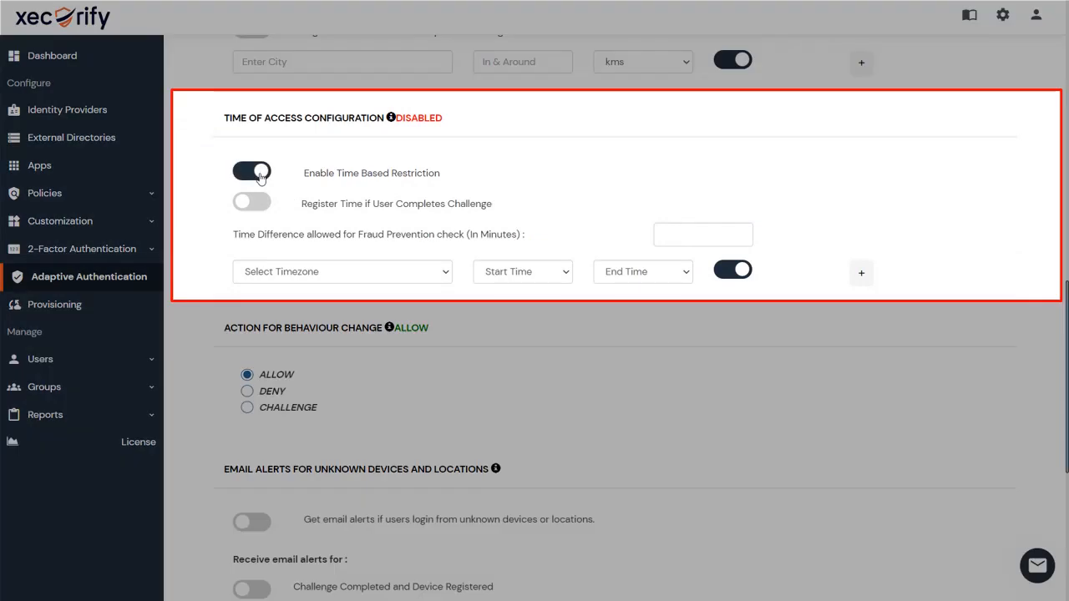
left_click(702, 235)
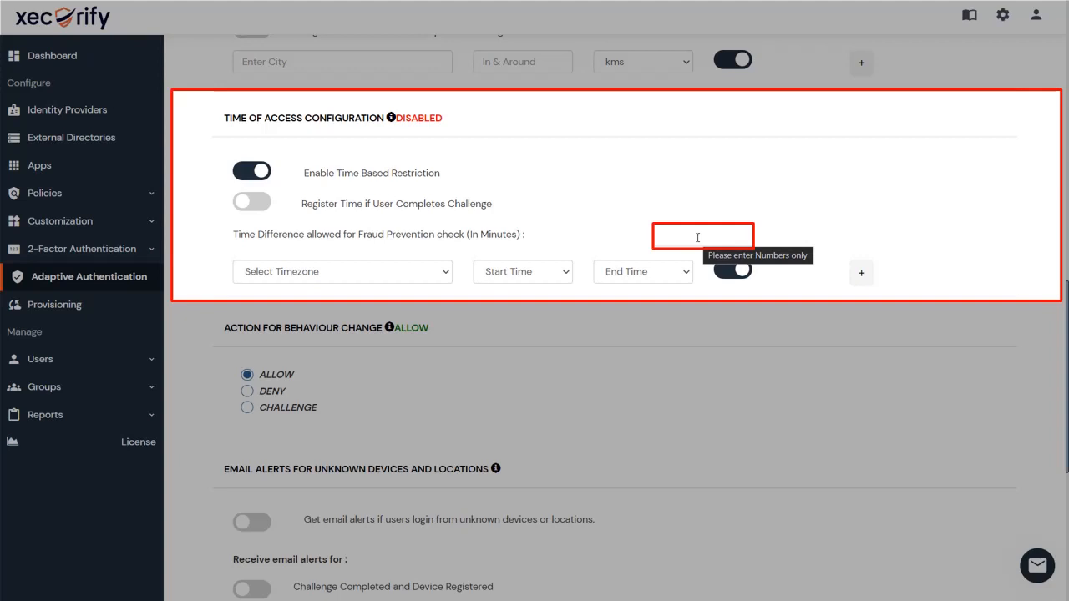
left_click(342, 272)
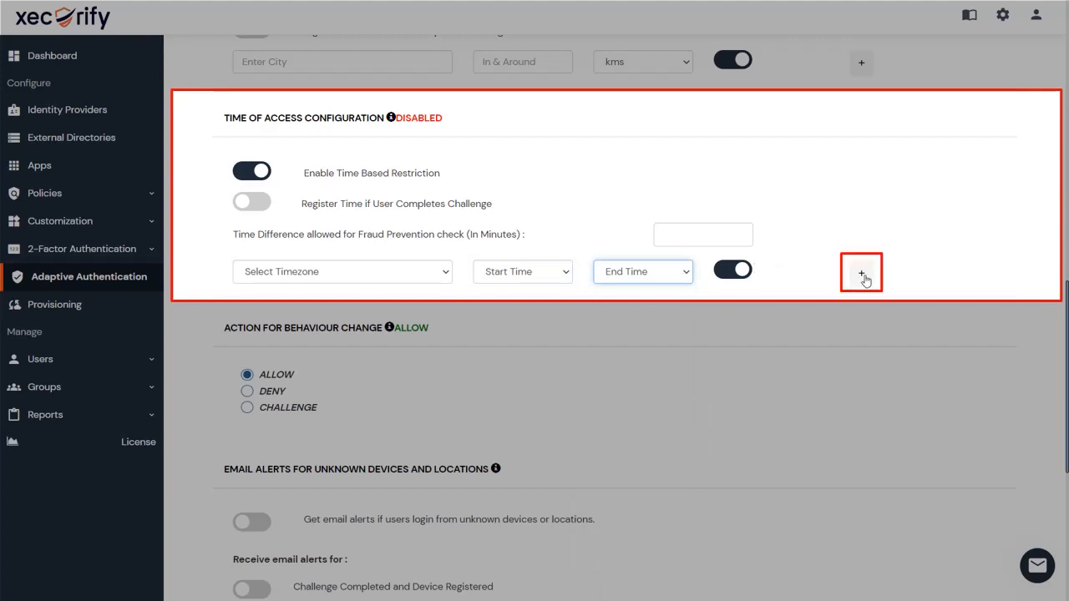
mouse_move(510, 370)
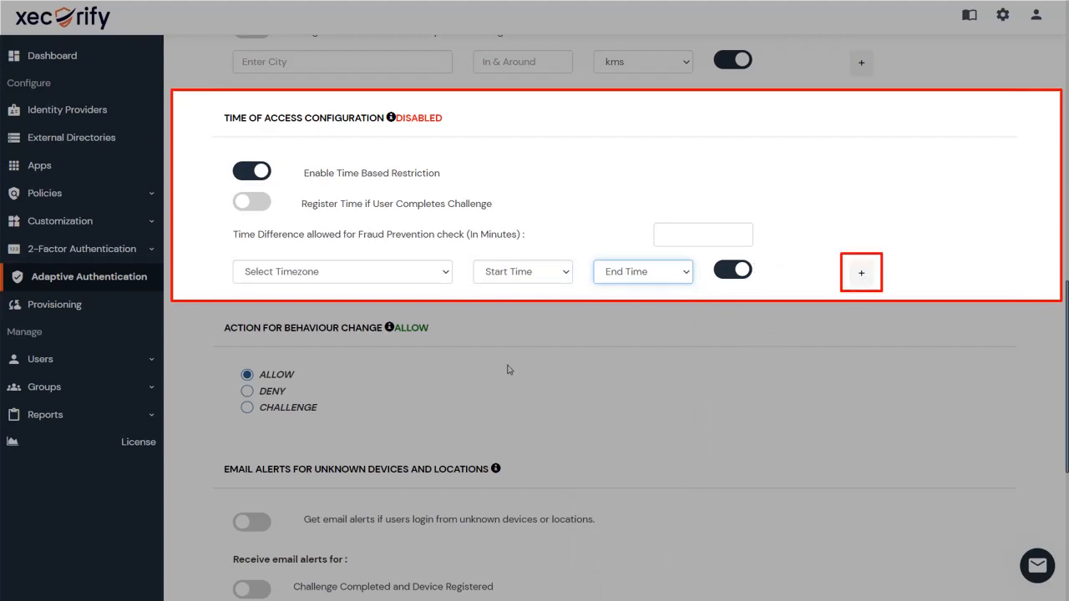
scroll("down", 3)
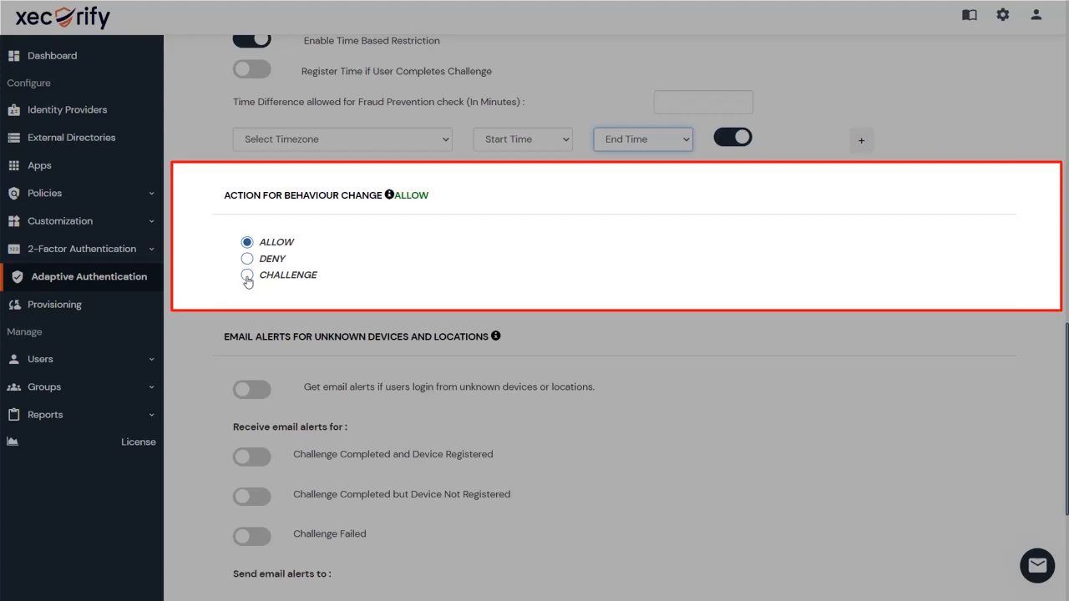
mouse_move(382, 299)
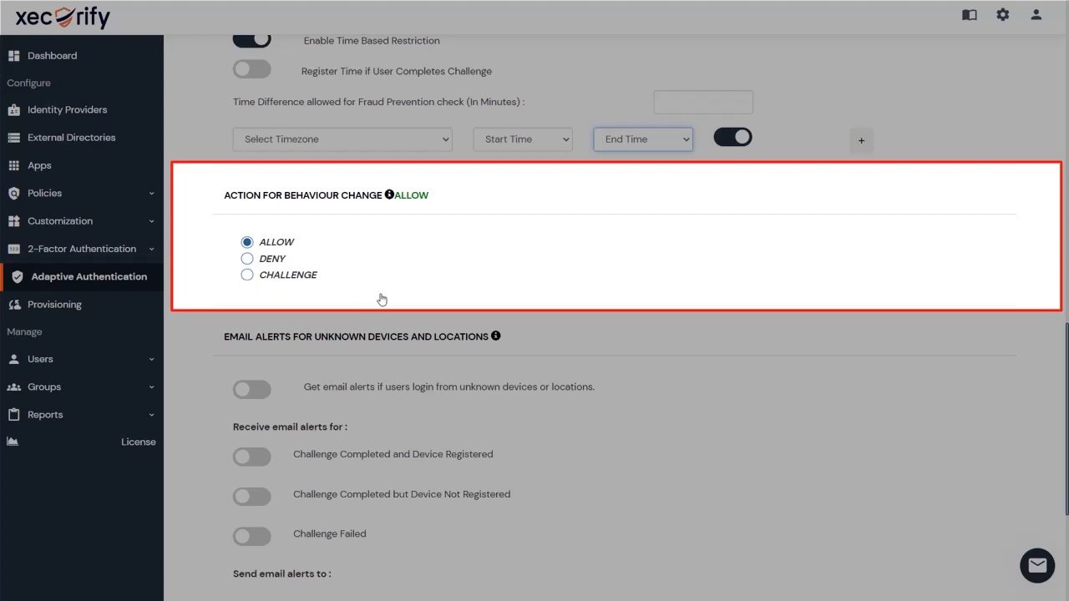
scroll("down", 3)
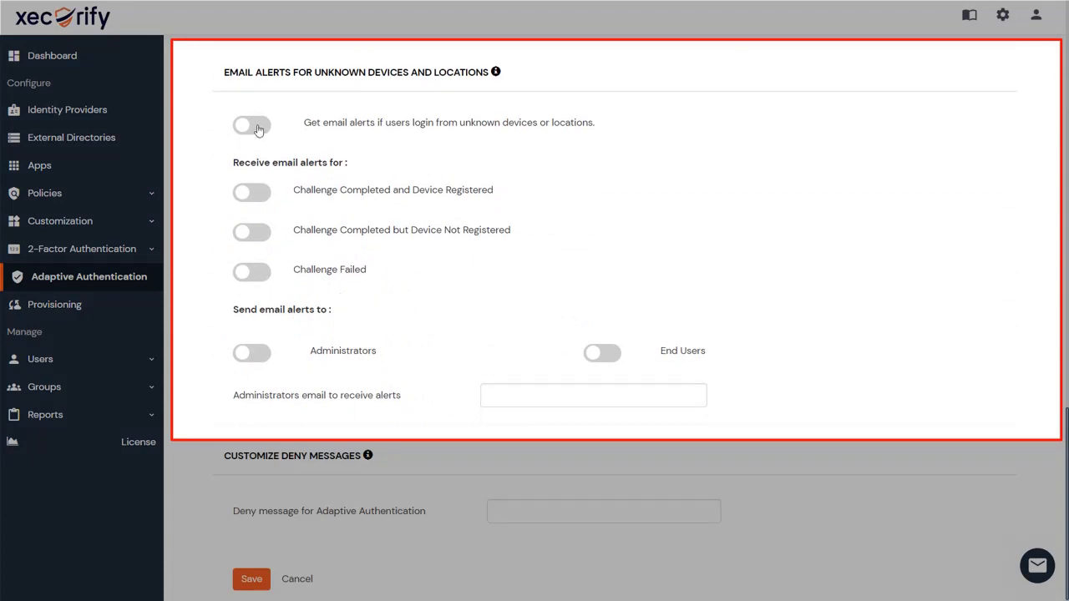
Turn on unknown device/location email alerts with Administrators as recipients
left_click(251, 125)
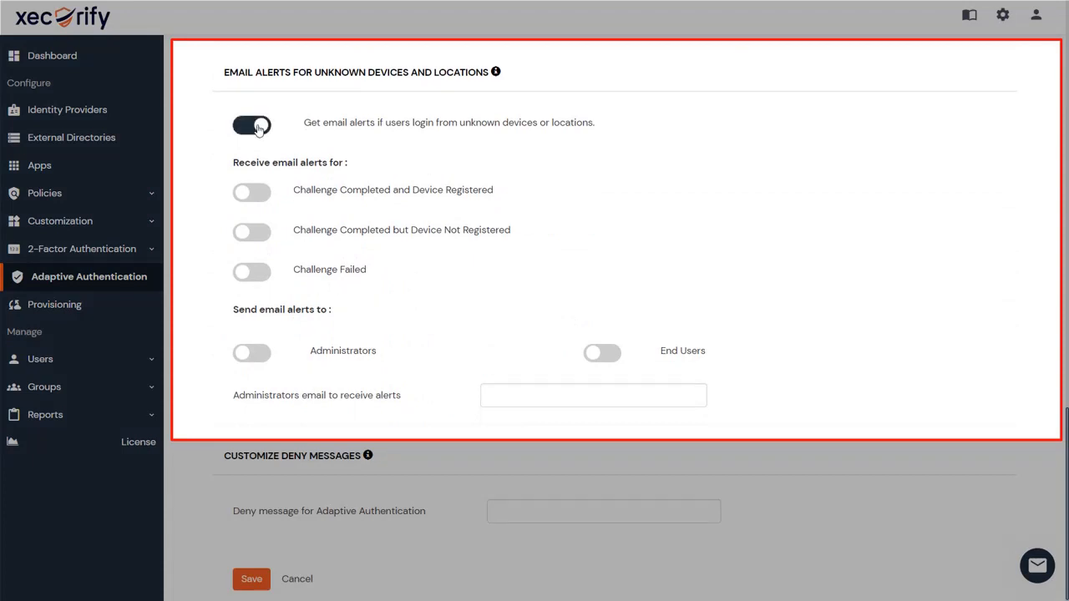
left_click(251, 125)
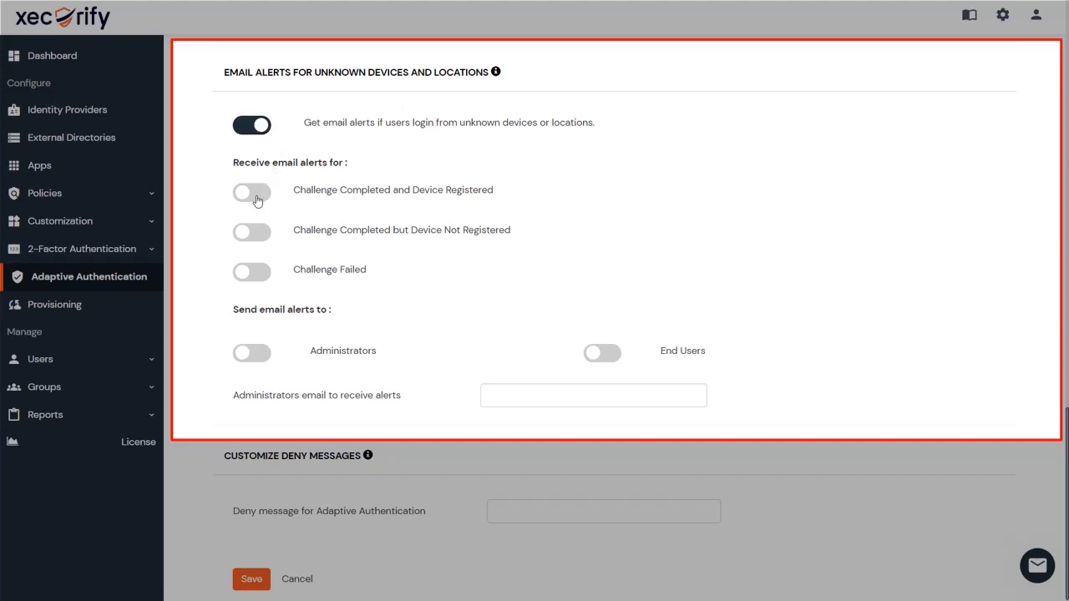
mouse_move(263, 281)
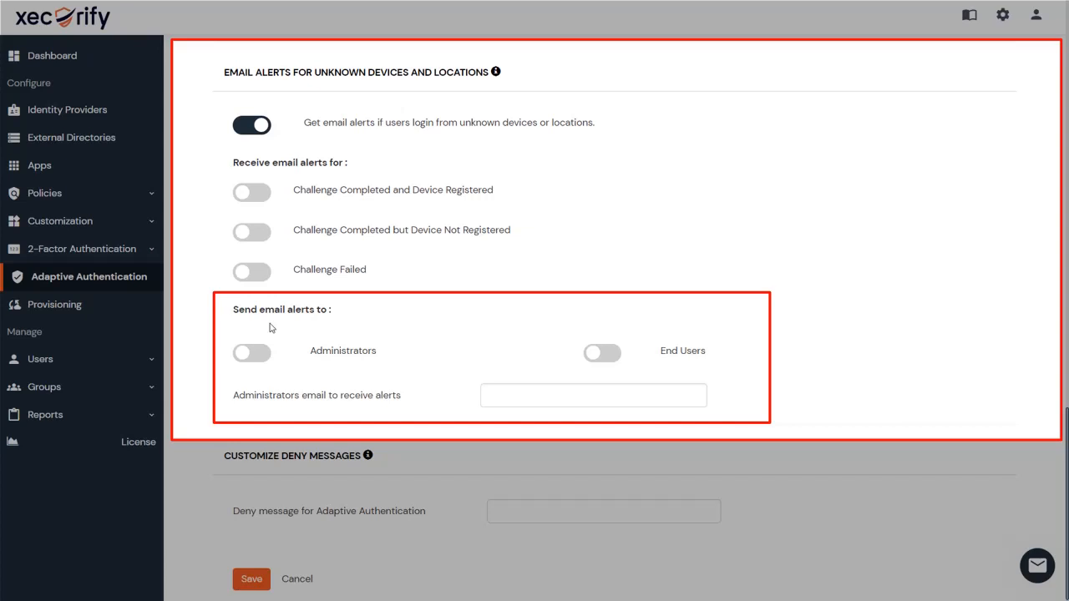
left_click(252, 353)
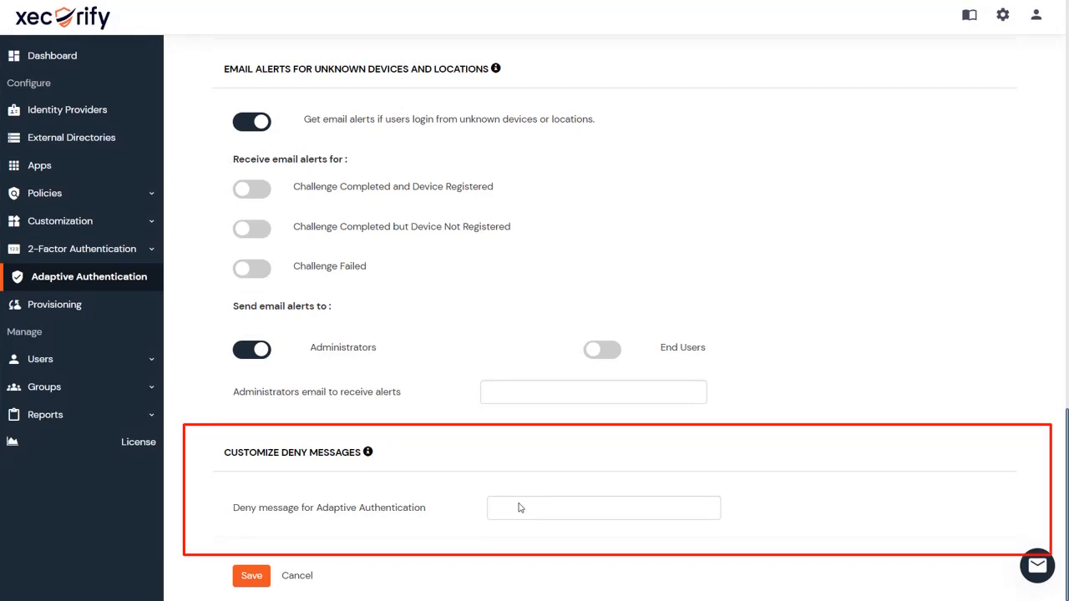
Click the custom deny message field, then open the App Login Policy list
left_click(252, 575)
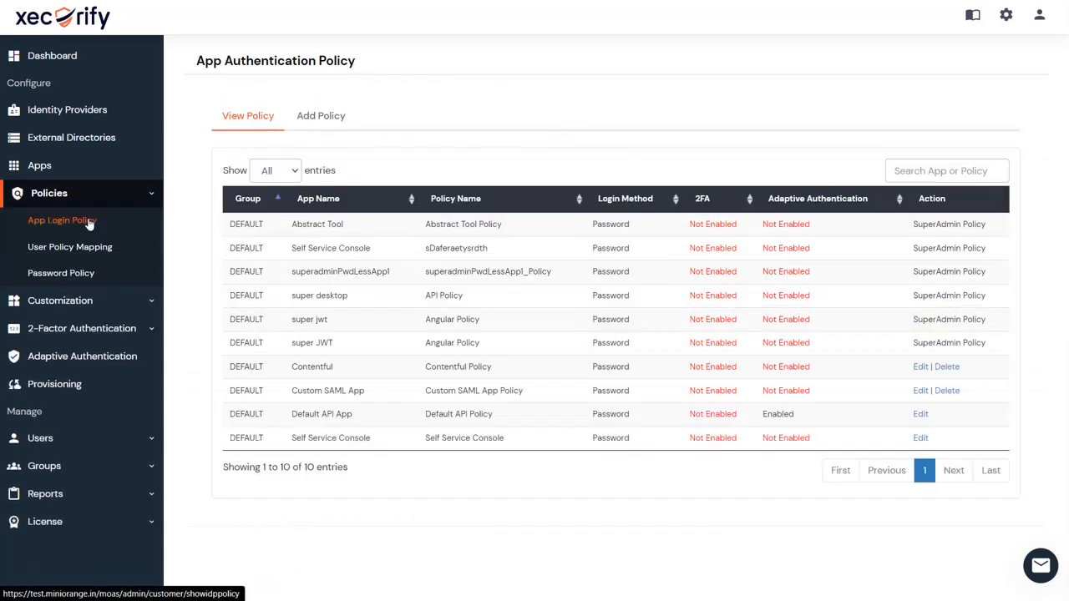
Open the Add Policy form for apps and switch on Enable Adaptive Authentication
left_click(321, 115)
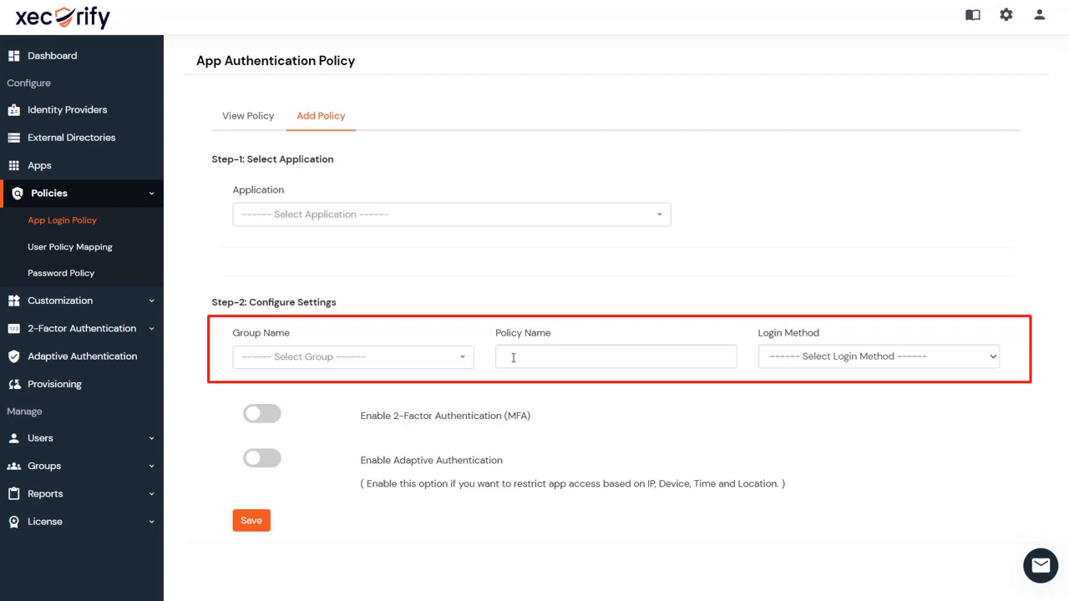
mouse_move(650, 552)
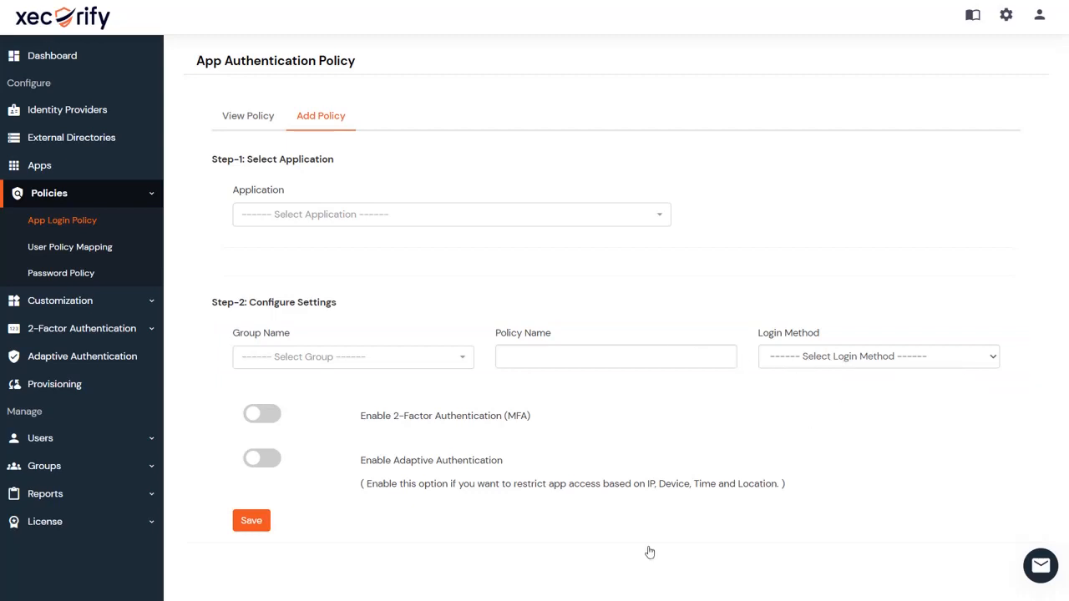
left_click(262, 458)
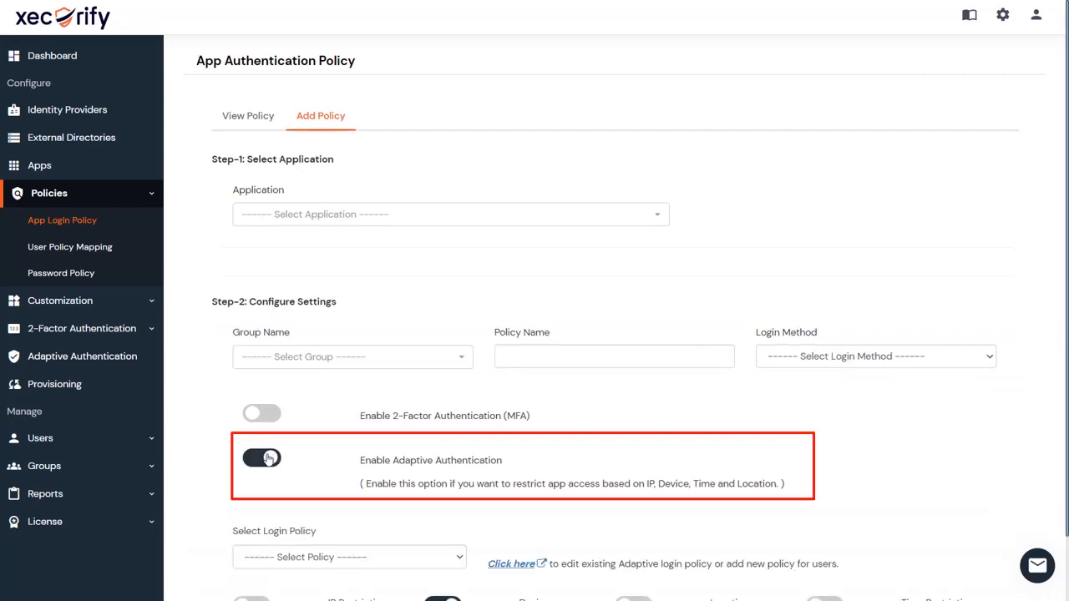
Scroll to the restriction toggles and switch on Location Restriction next to device restriction
scroll("down", 3)
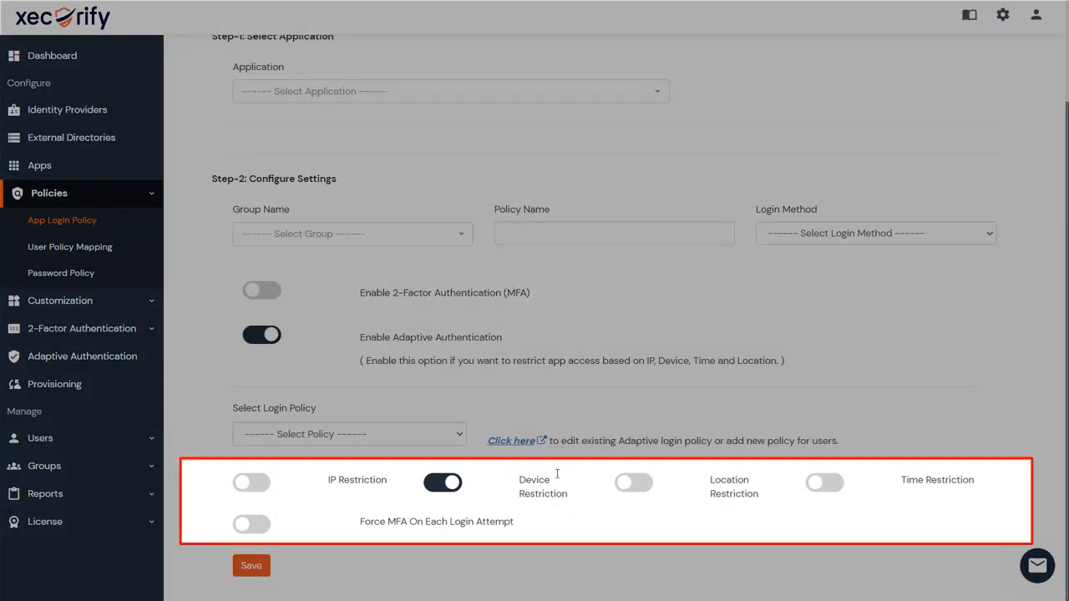
left_click(633, 483)
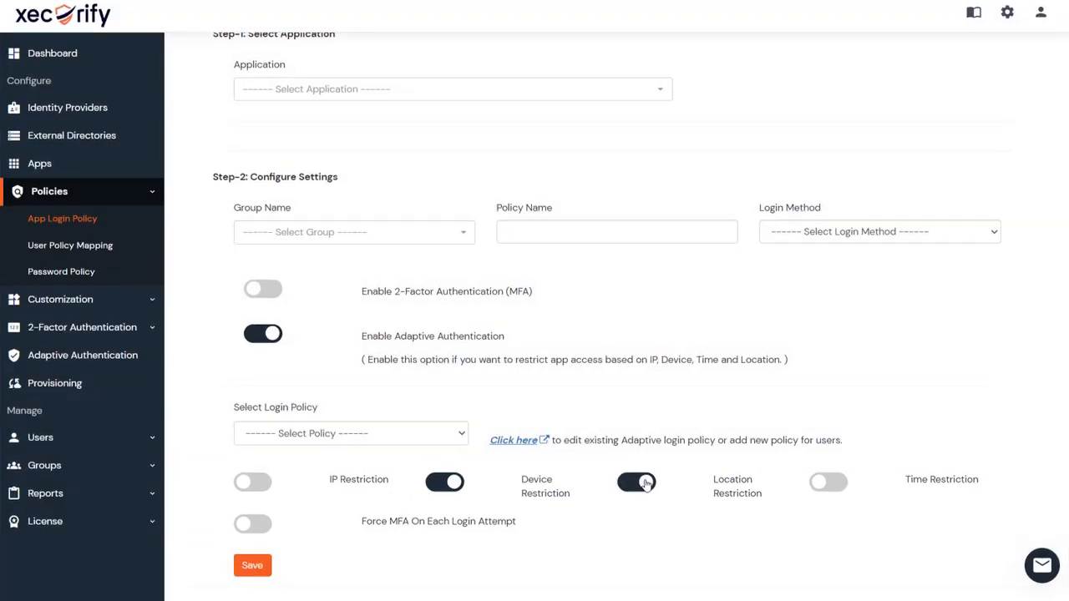